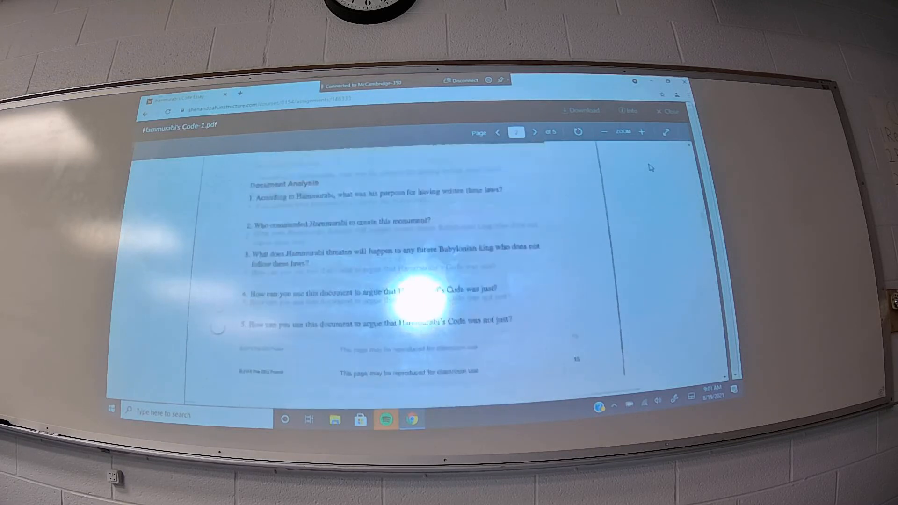
Scroll the Hammurabi's Code PDF from the analysis questions to Document D's law excerpts.
scroll("up", 3)
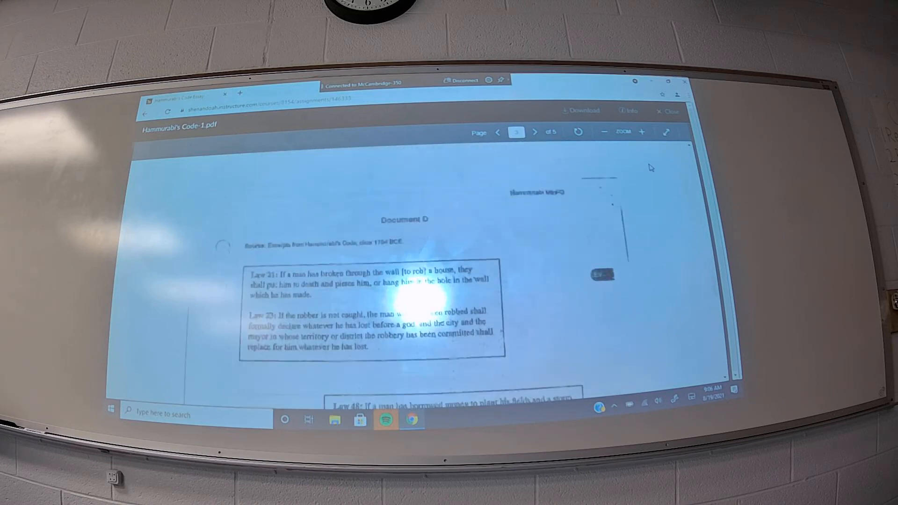
Scroll down to the boxed excerpts for Laws 21, 23, 48 and 53–54.
scroll("down", 3)
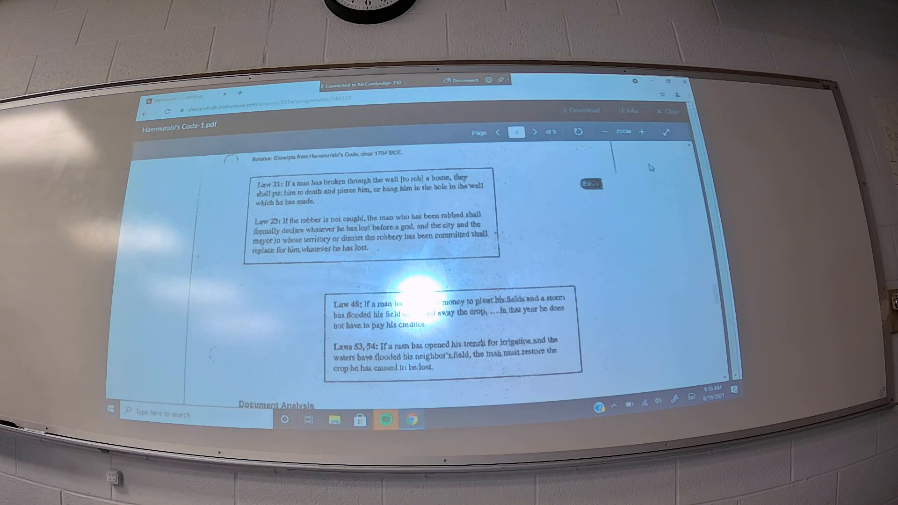
scroll("down", 3)
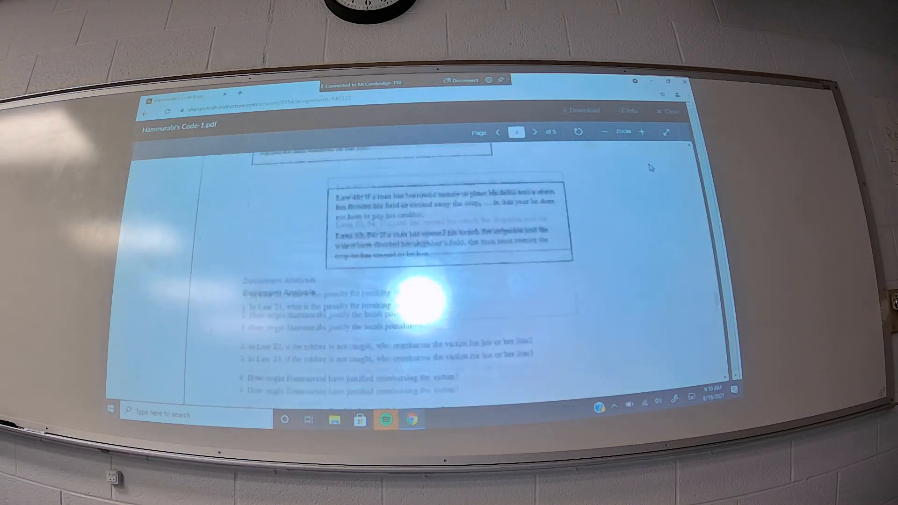
Leave the PDF preview for the Hammurabi's Code Essay assignment page and its rubric.
left_click(534, 132)
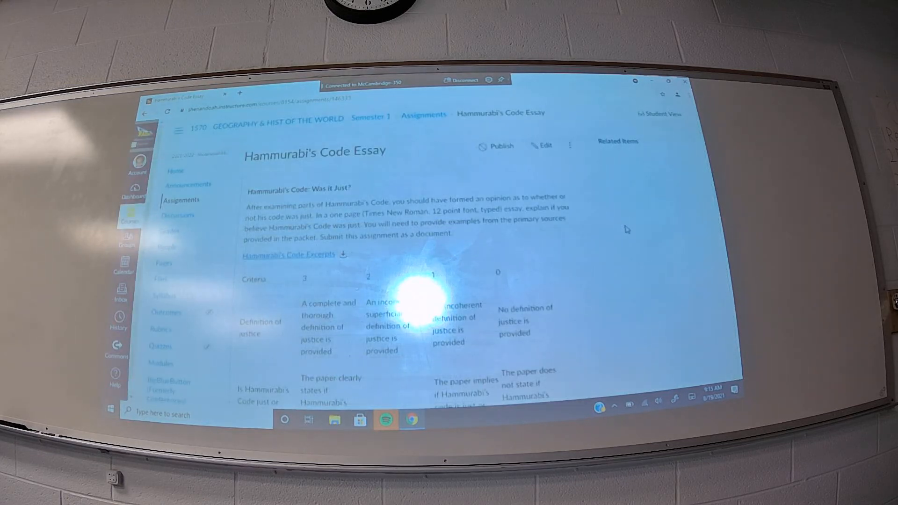
scroll("down", 3)
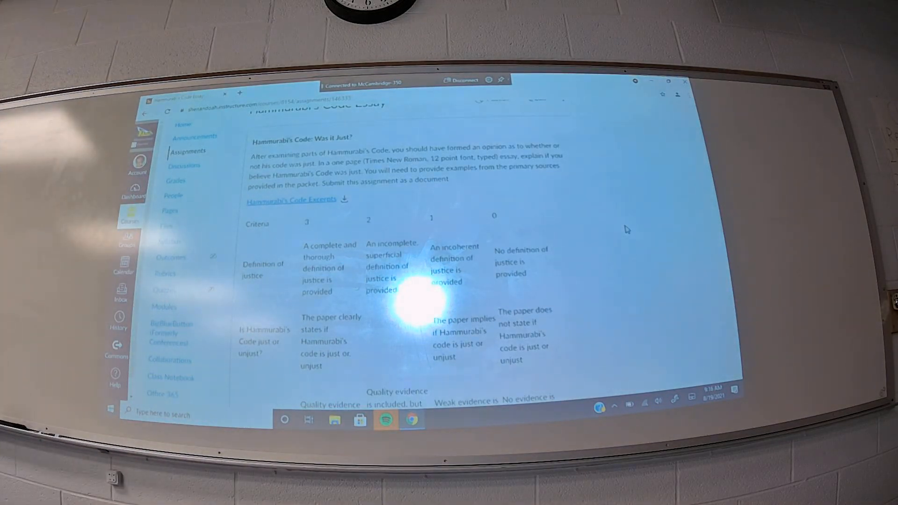
Scroll to the rubric, 15 points and Aug 25 due date, then show the August calendar.
scroll("down", 3)
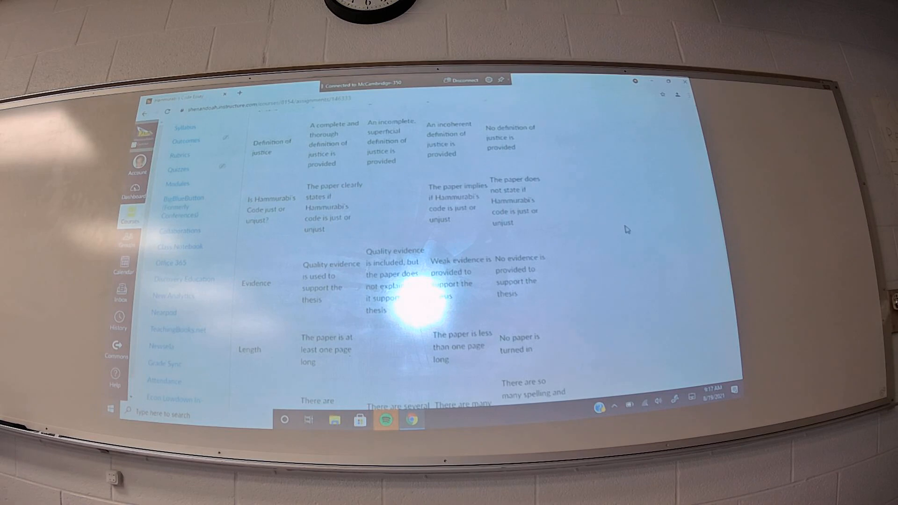
scroll("down", 3)
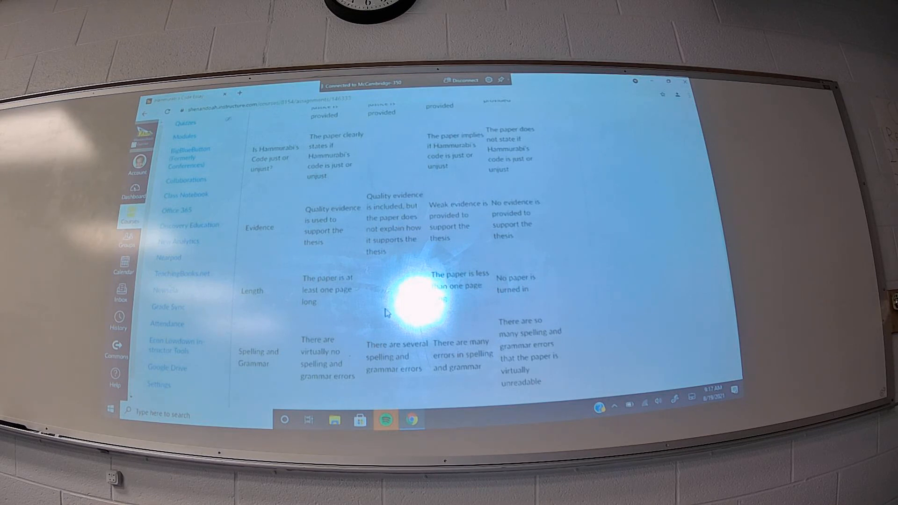
scroll("down", 3)
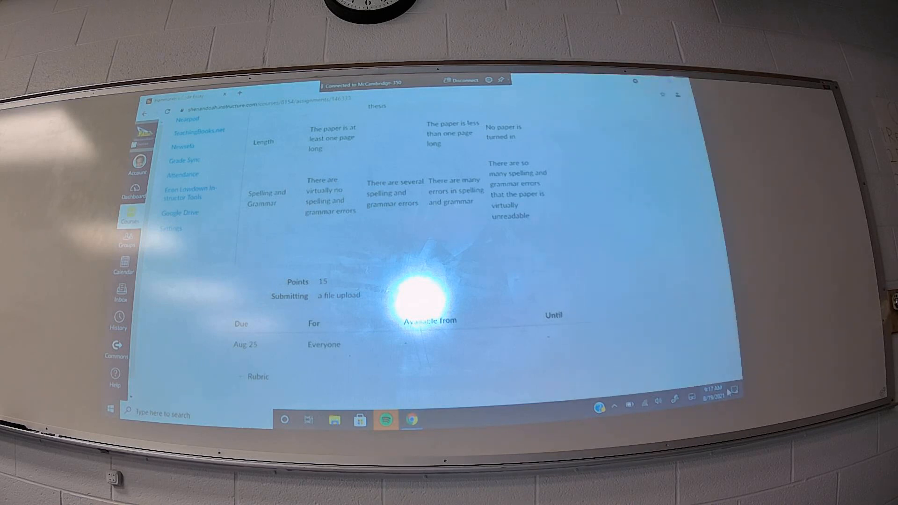
left_click(699, 391)
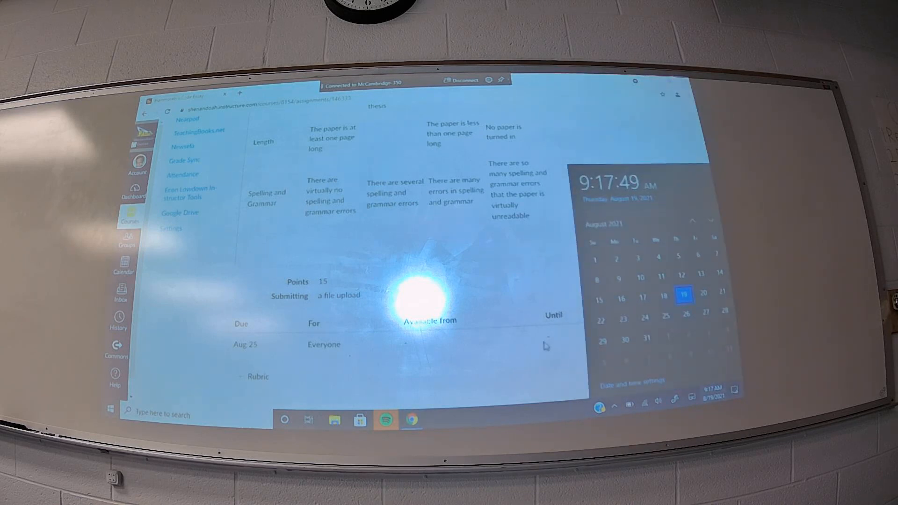